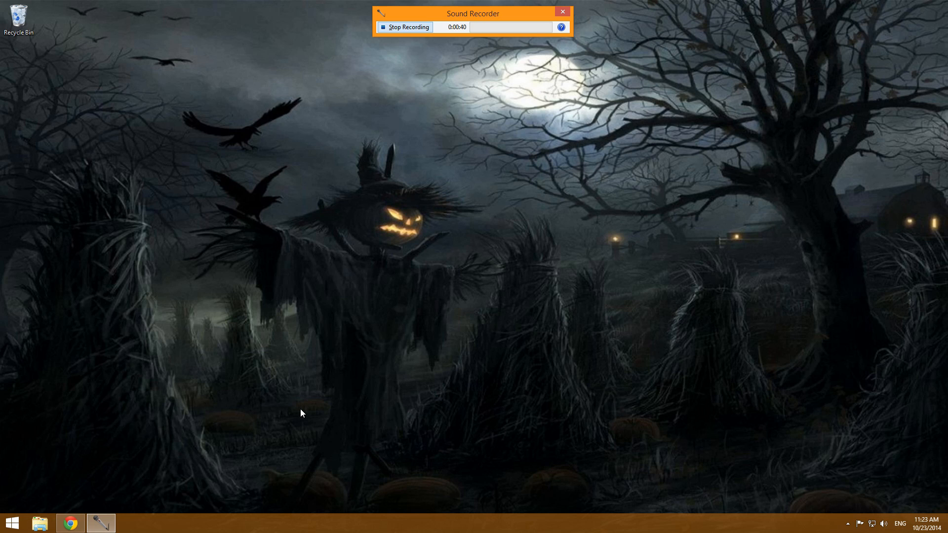
Step: Bring up the NVIDIA driver's quick-access menu from the system tray icon
left_click(848, 524)
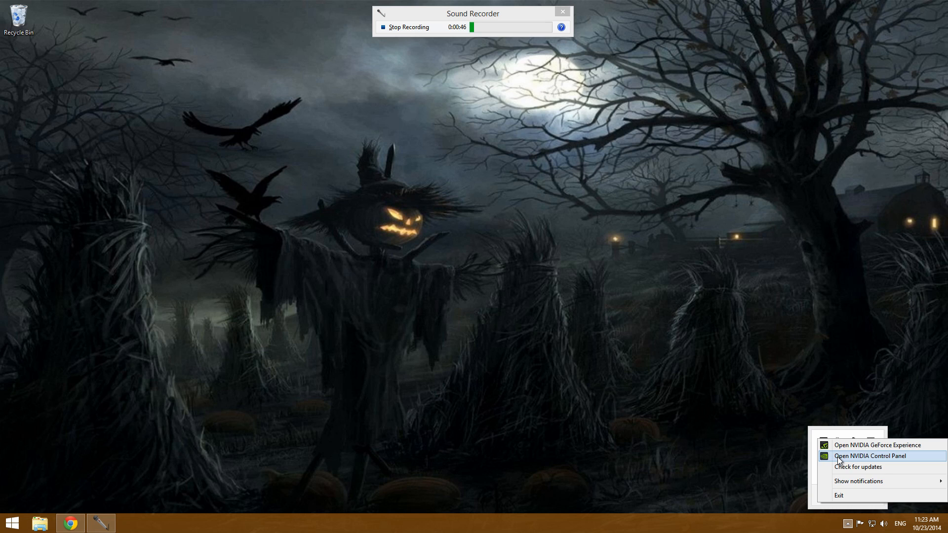
Step: Launch NVIDIA Control Panel and view the Change Resolution page showing 1080p native at 60Hz
left_click(869, 456)
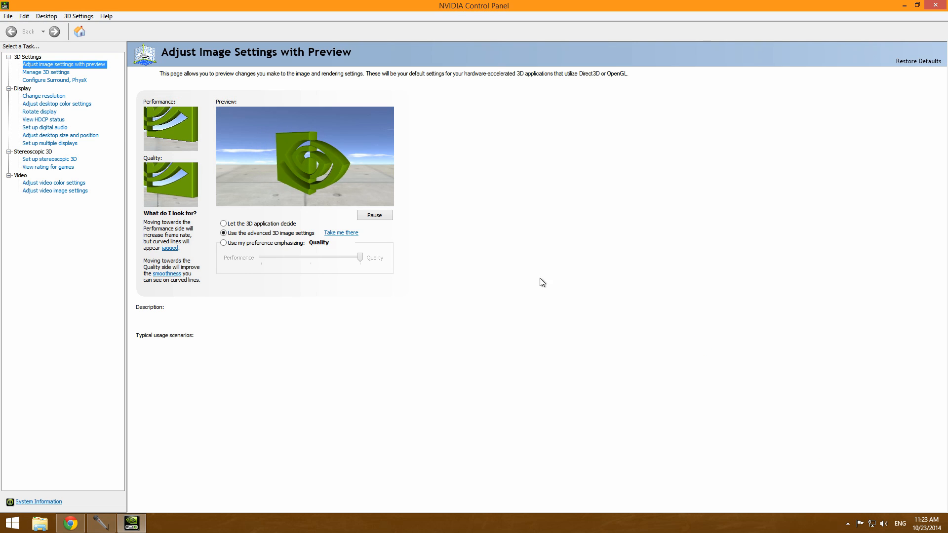
mouse_move(44, 95)
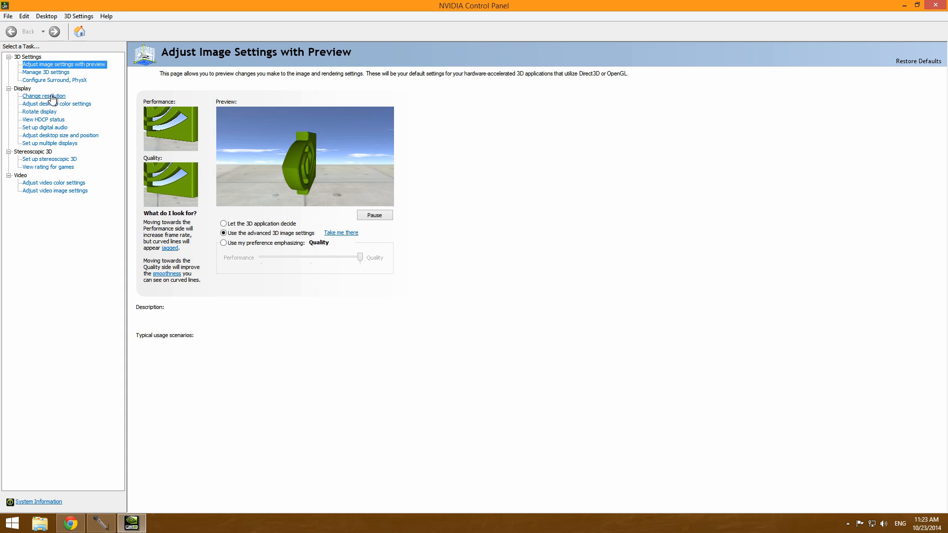
left_click(43, 96)
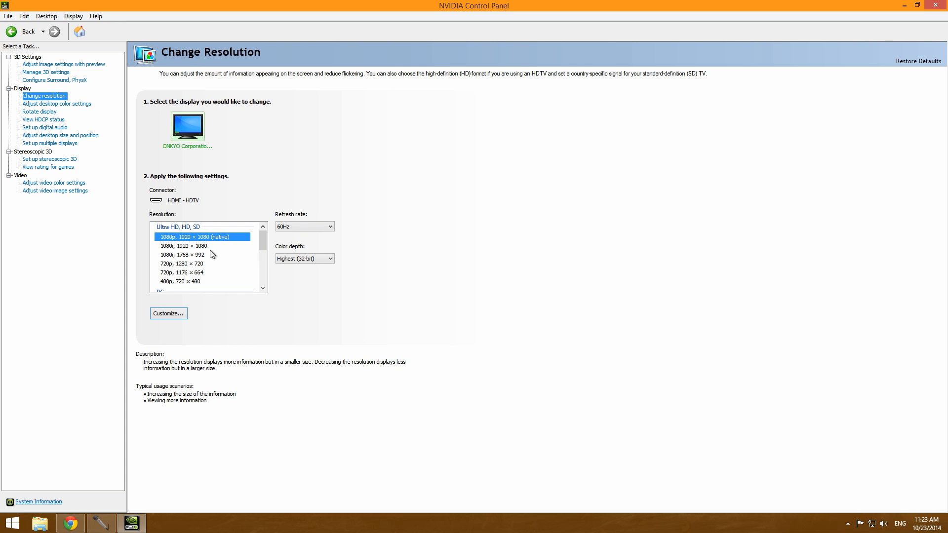
mouse_move(225, 244)
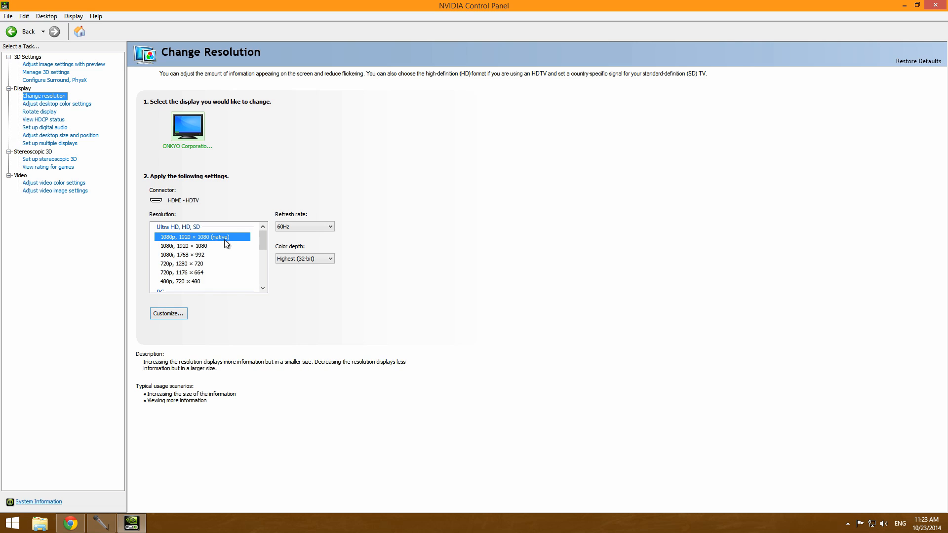
mouse_move(171, 66)
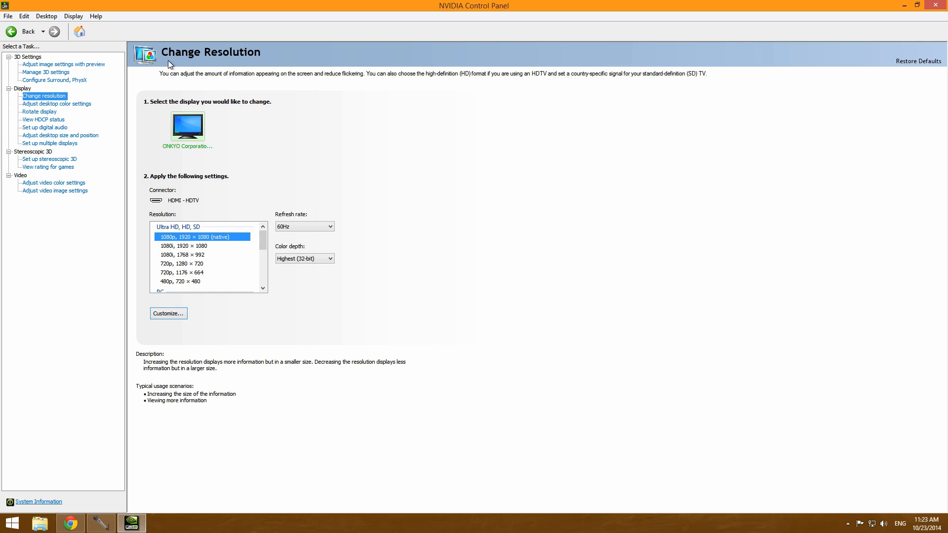
mouse_move(62, 77)
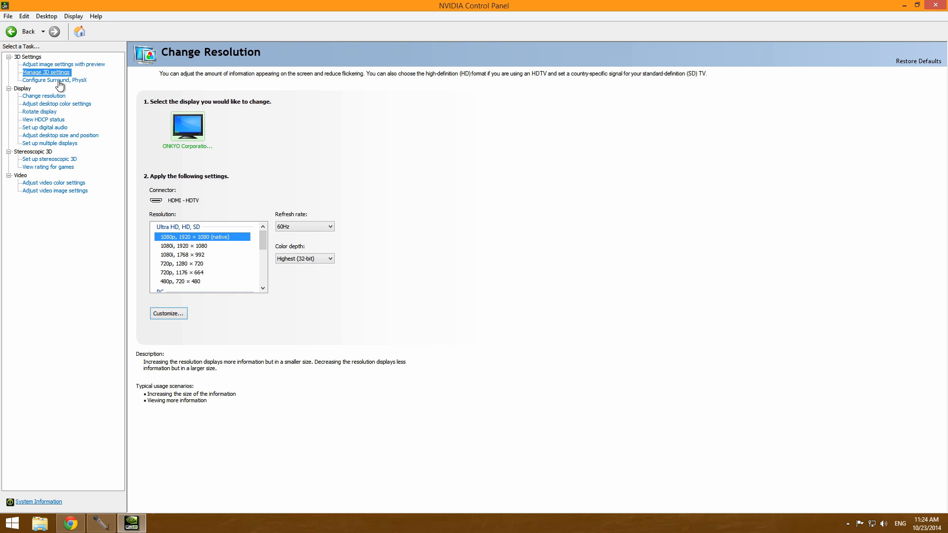
Step: Go to Manage 3D Settings and select DSR - Factors in the Global Settings list
left_click(46, 72)
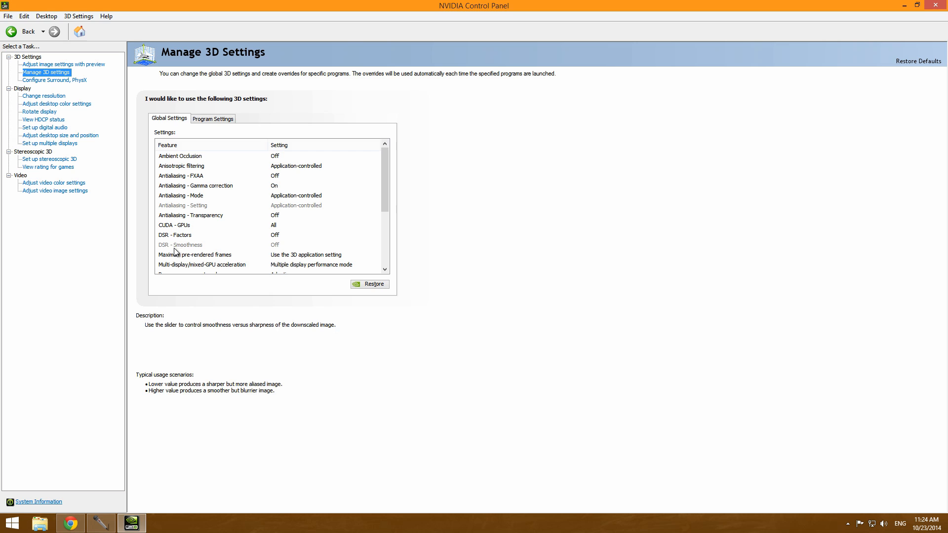
left_click(174, 236)
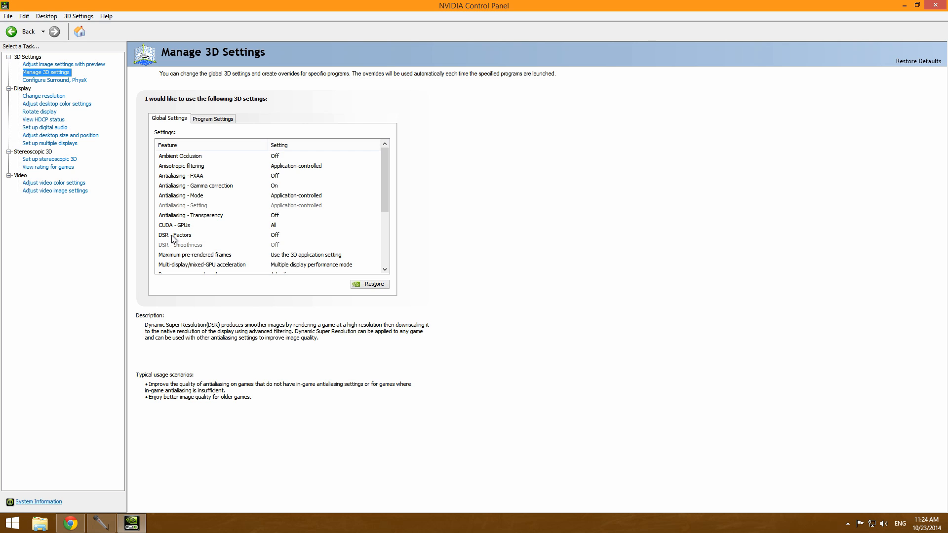
mouse_move(288, 243)
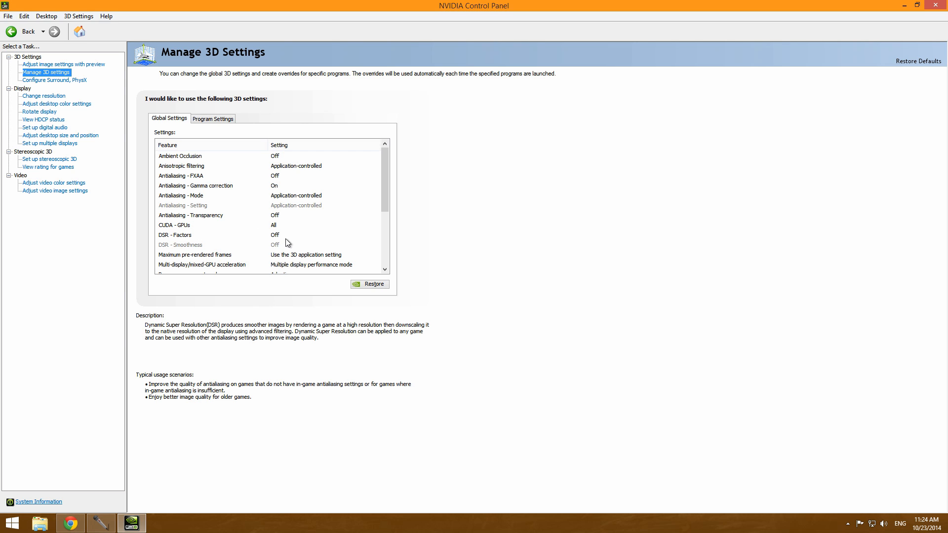
mouse_move(276, 237)
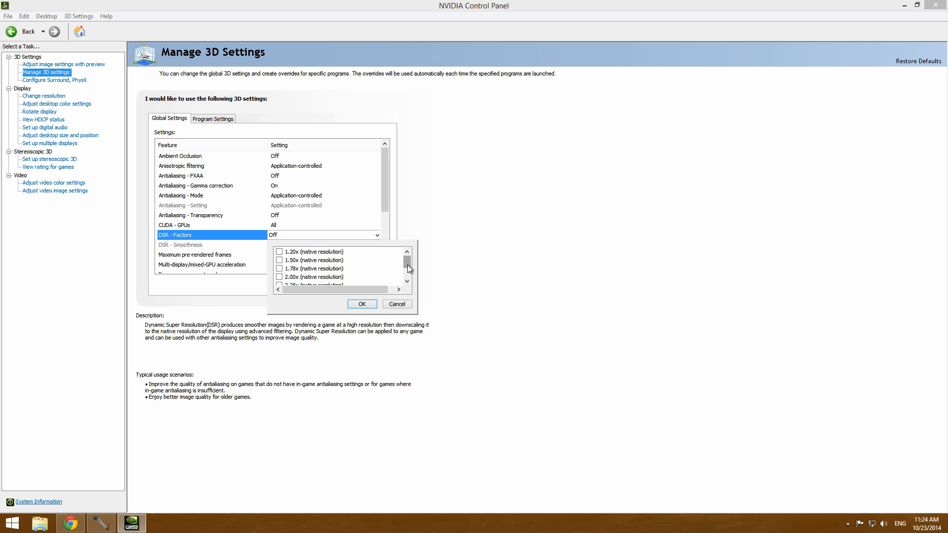
Step: Set DSR - Factors to 4.00x (native resolution), enabling DSR - Smoothness at 33%
left_click(406, 283)
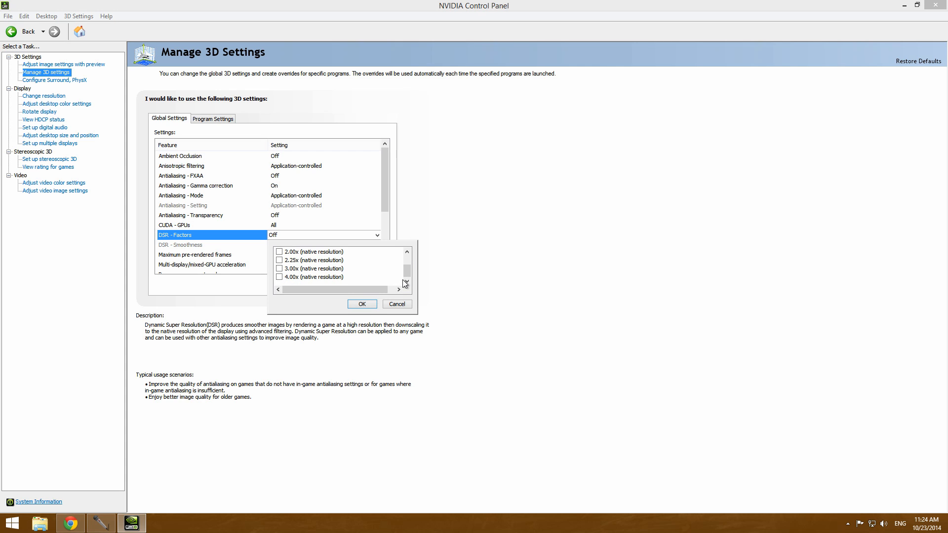
left_click(279, 277)
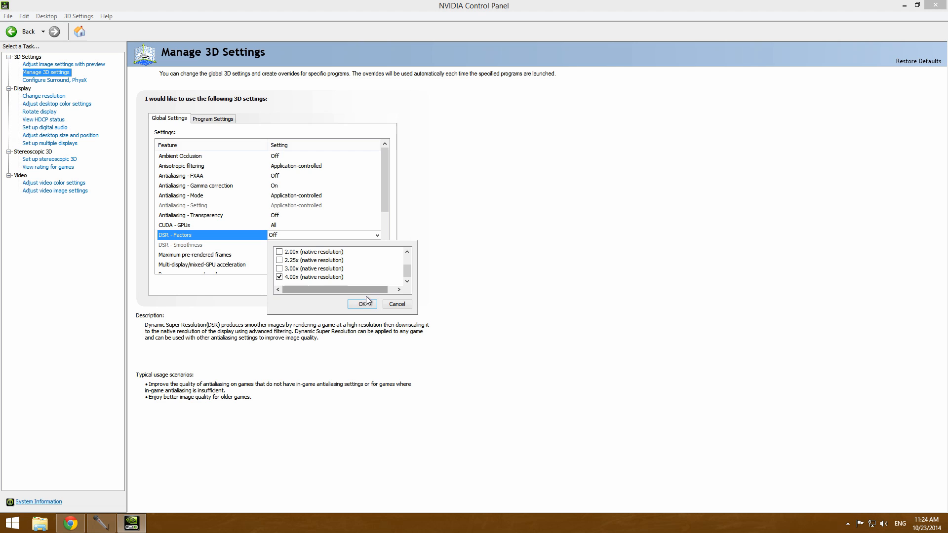
left_click(361, 303)
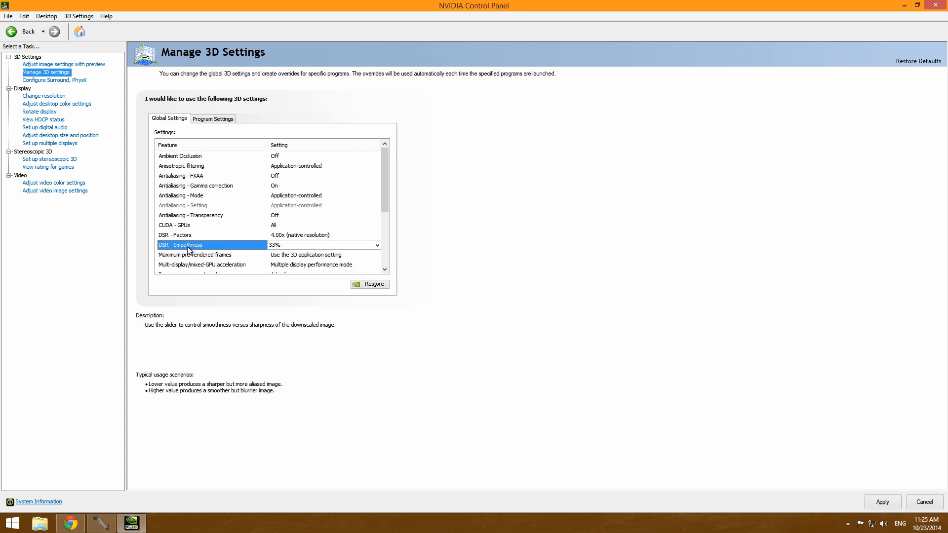
mouse_move(317, 250)
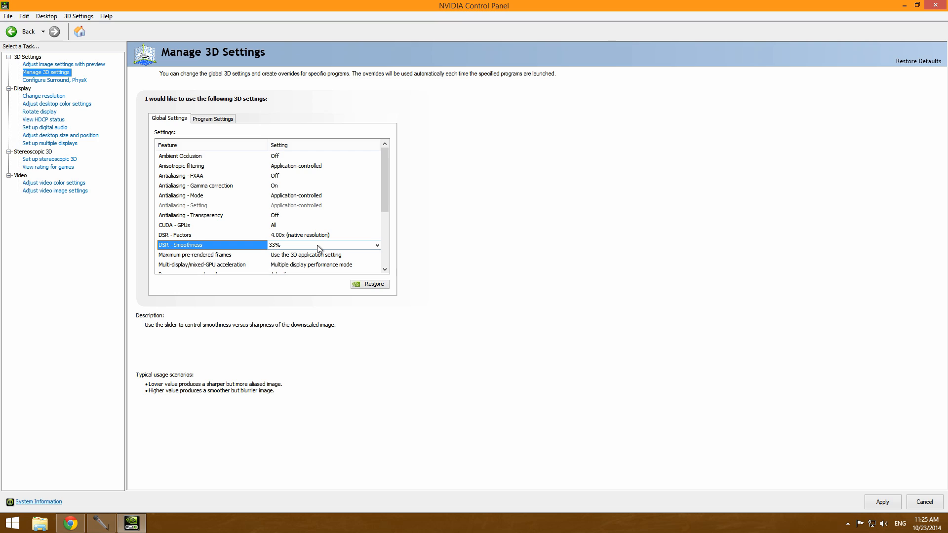
left_click(378, 245)
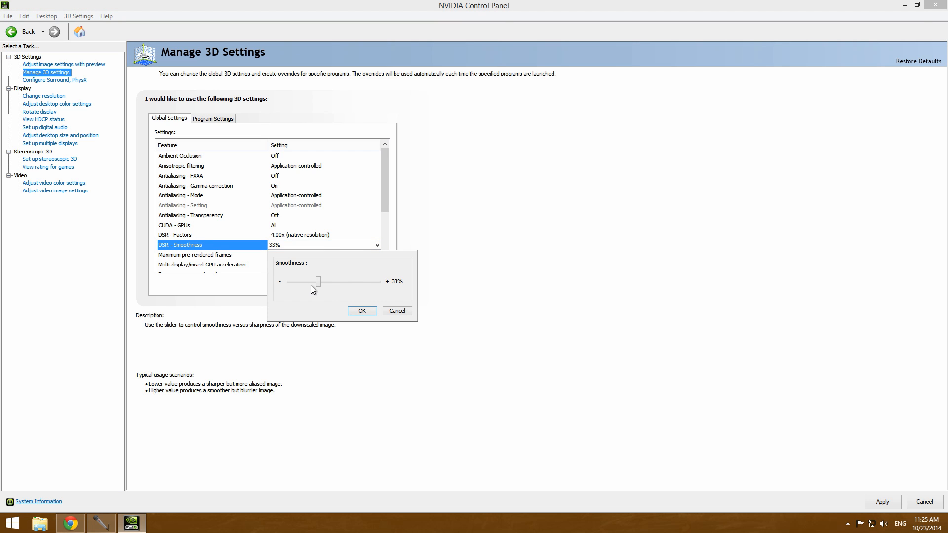
mouse_move(308, 287)
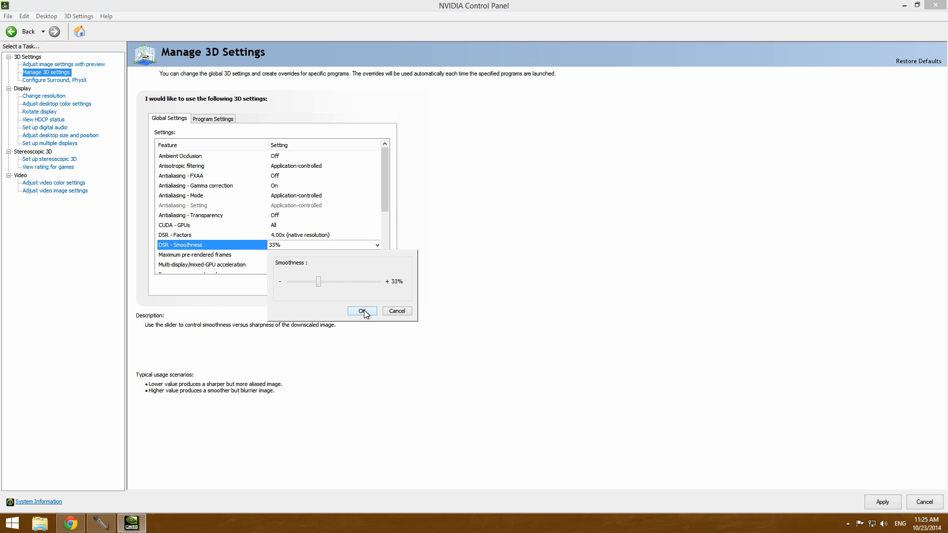
left_click(362, 310)
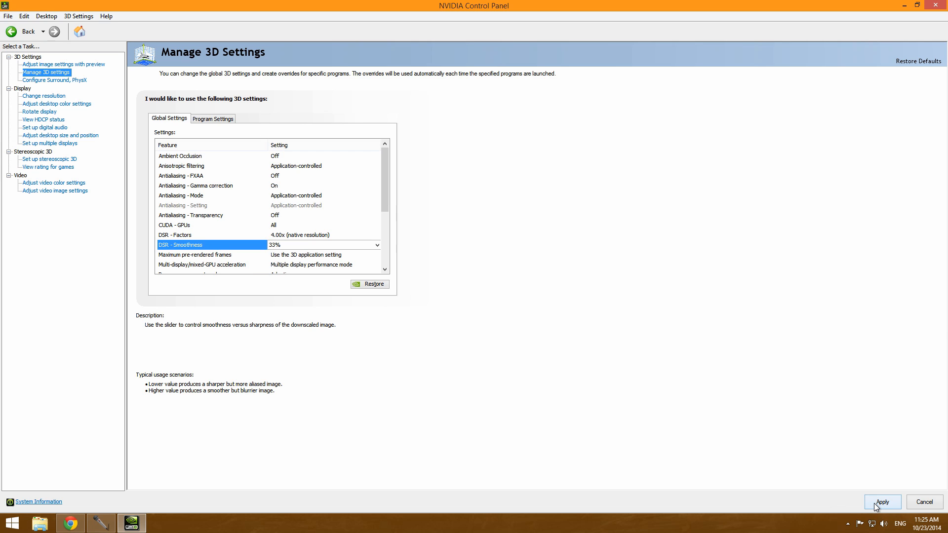